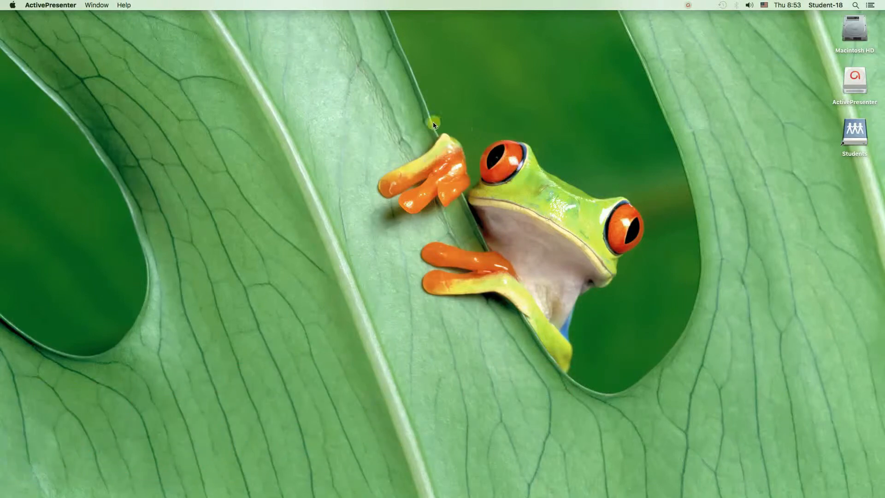
pyautogui.moveTo(640, 339)
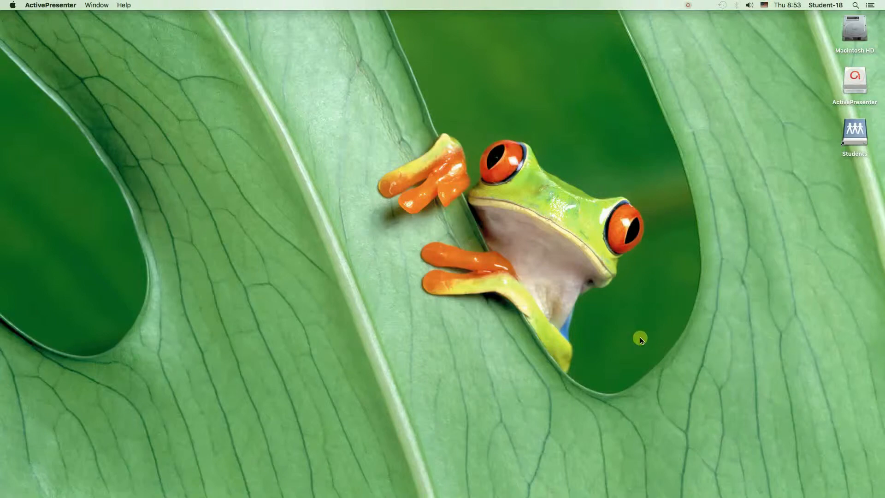
pyautogui.moveTo(529, 143)
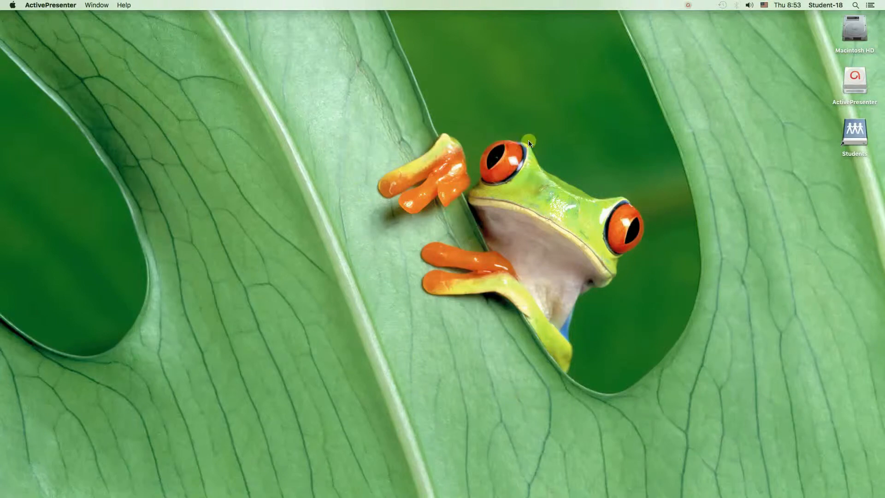
pyautogui.moveTo(585, 199)
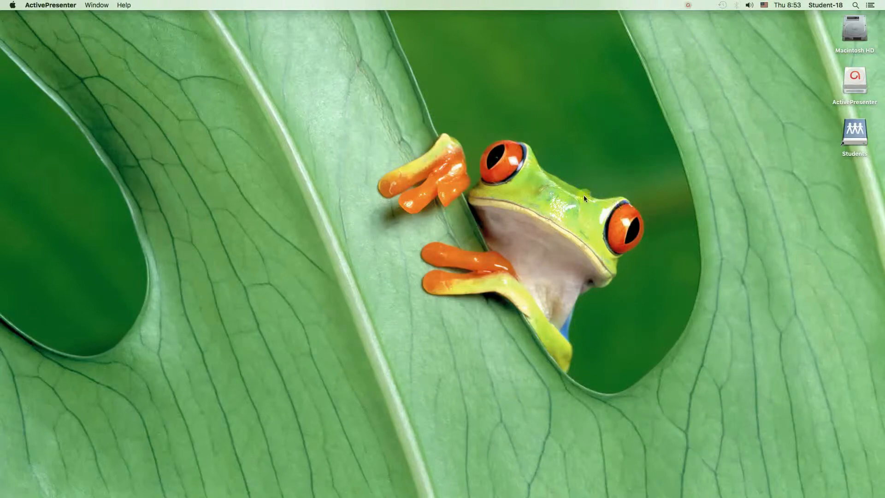
pyautogui.moveTo(560, 425)
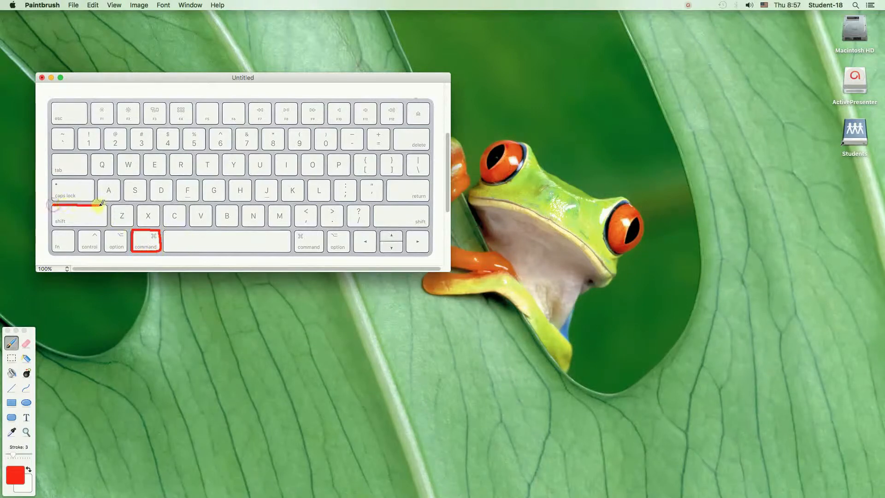
# - Outline the Shift key in red on the keyboard picture
pyautogui.moveTo(53, 216); pyautogui.dragTo(104, 225)
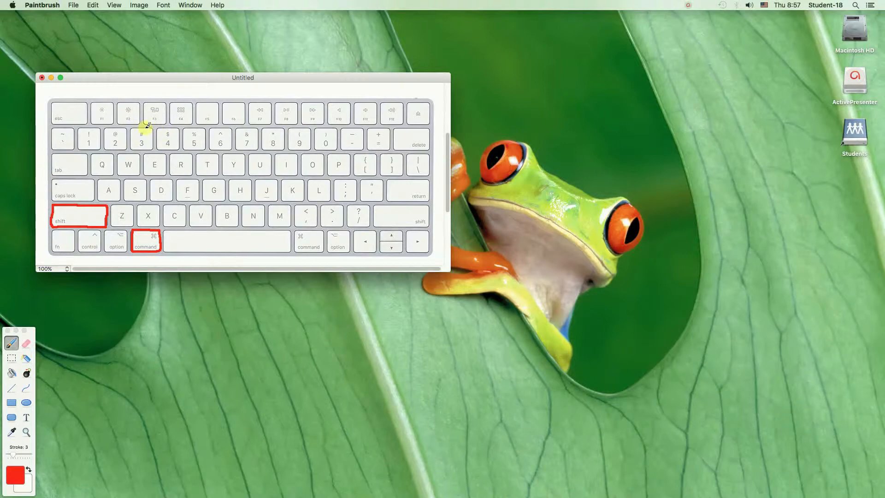
pyautogui.click(141, 140)
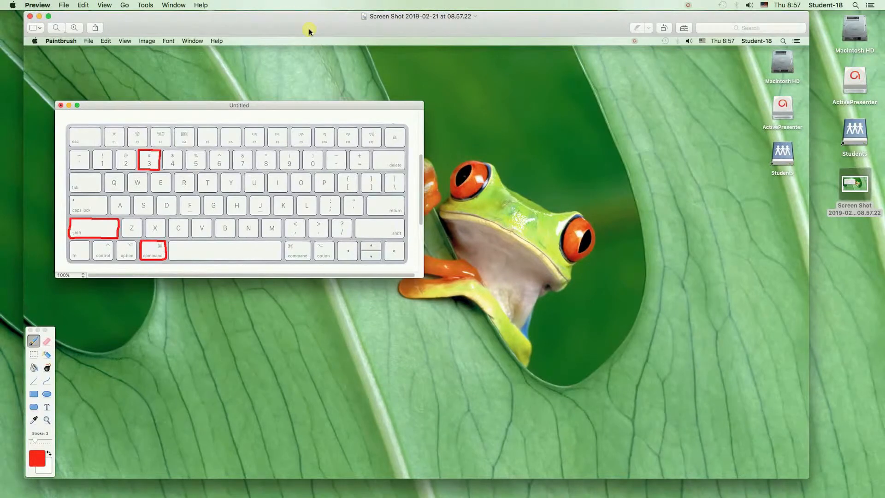
pyautogui.moveTo(30, 18)
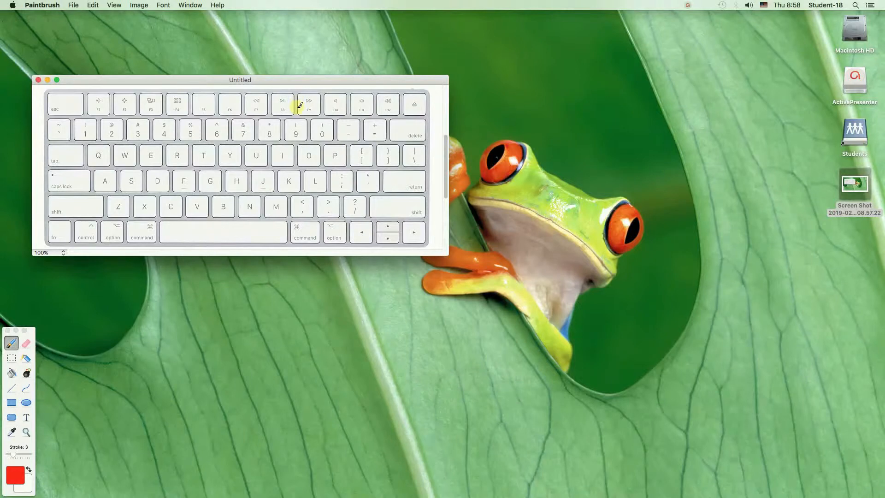
pyautogui.moveTo(473, 174)
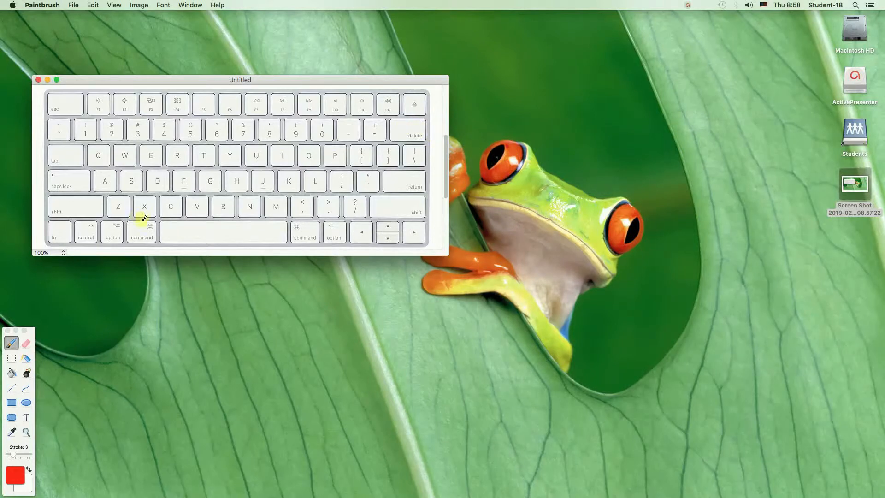
pyautogui.moveTo(129, 217)
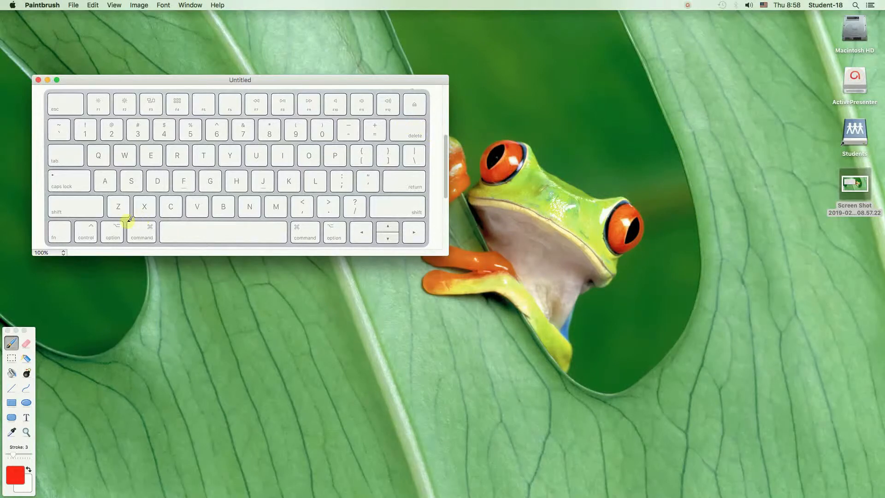
# - Add a red outline around the 4 key alongside Command and Shift
pyautogui.click(141, 232)
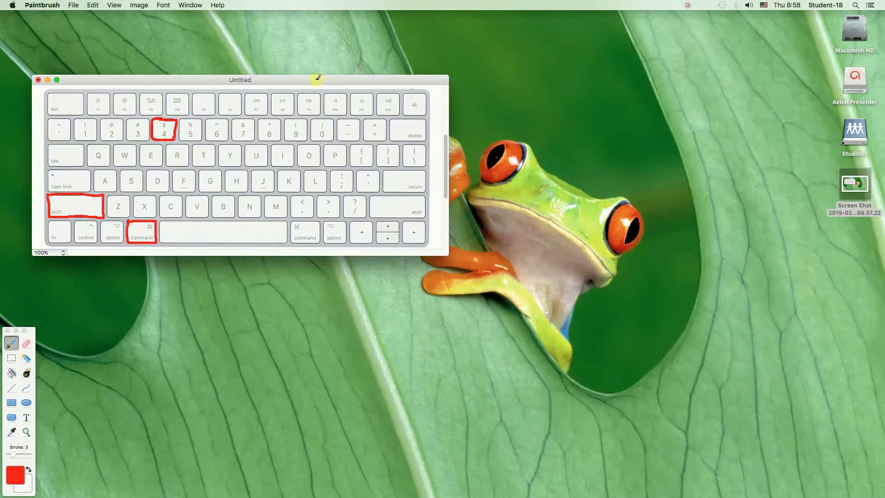
pyautogui.moveTo(409, 108)
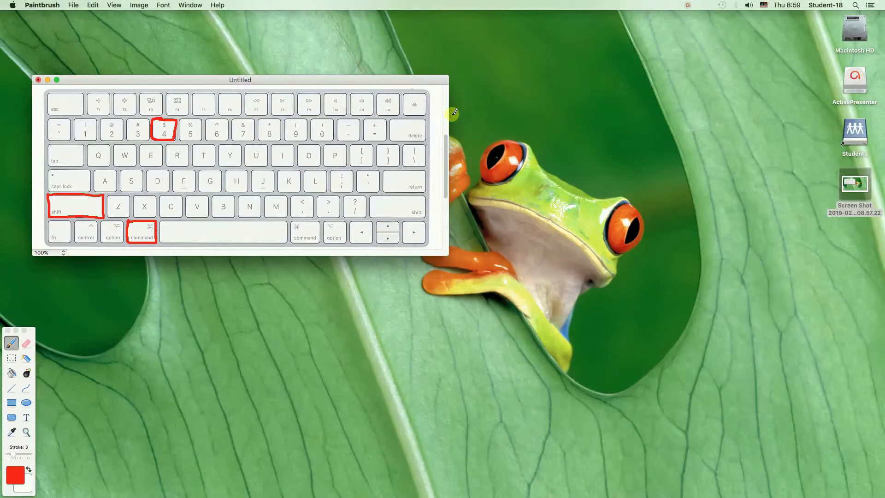
pyautogui.moveTo(463, 117)
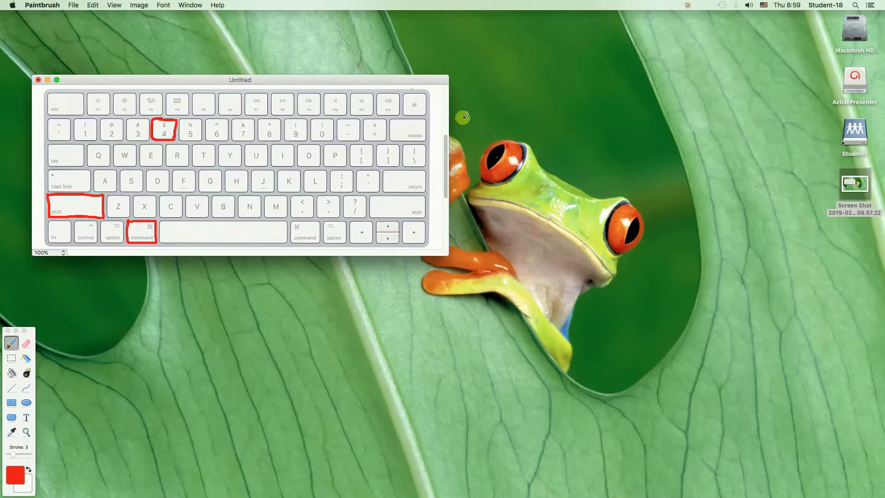
pyautogui.moveTo(467, 121)
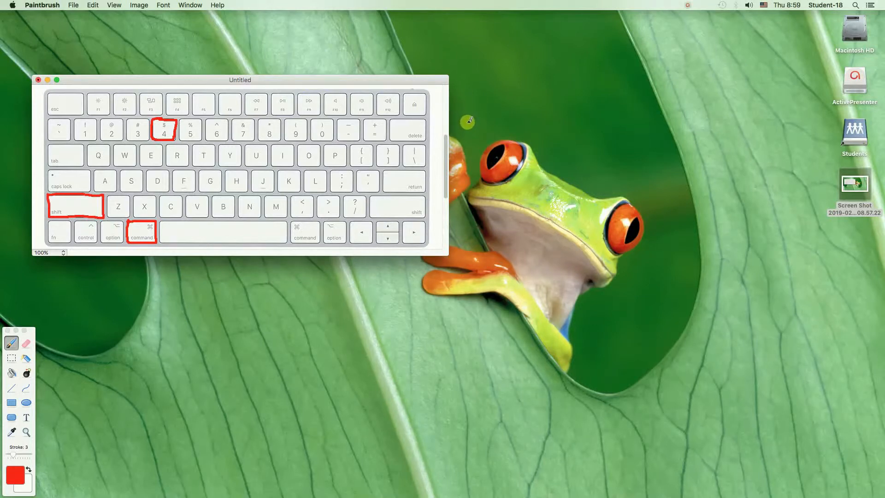
# - Drag and adjust a capture rectangle around the frog to take the screenshot
pyautogui.moveTo(467, 120); pyautogui.dragTo(674, 372)
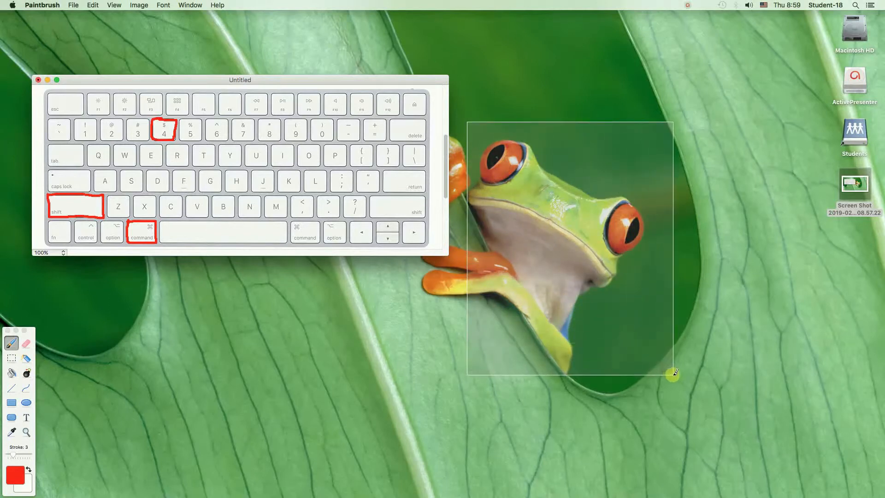
pyautogui.moveTo(673, 373); pyautogui.dragTo(821, 377)
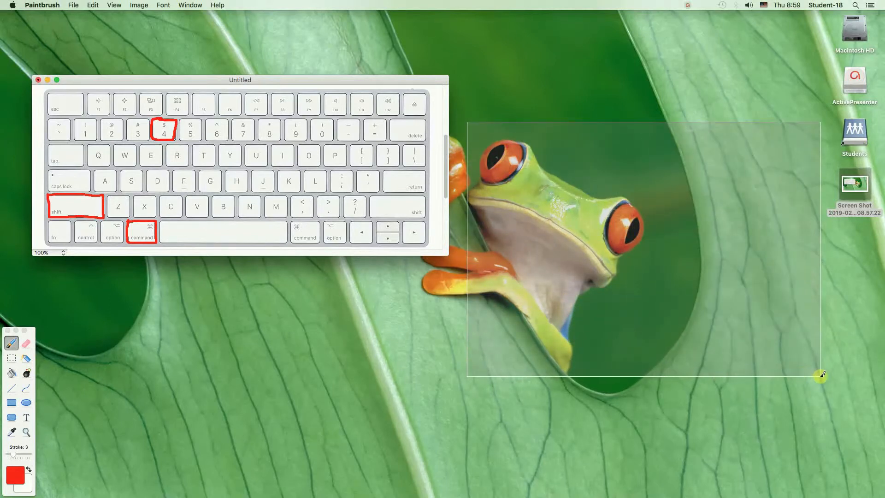
pyautogui.moveTo(821, 377); pyautogui.dragTo(721, 378)
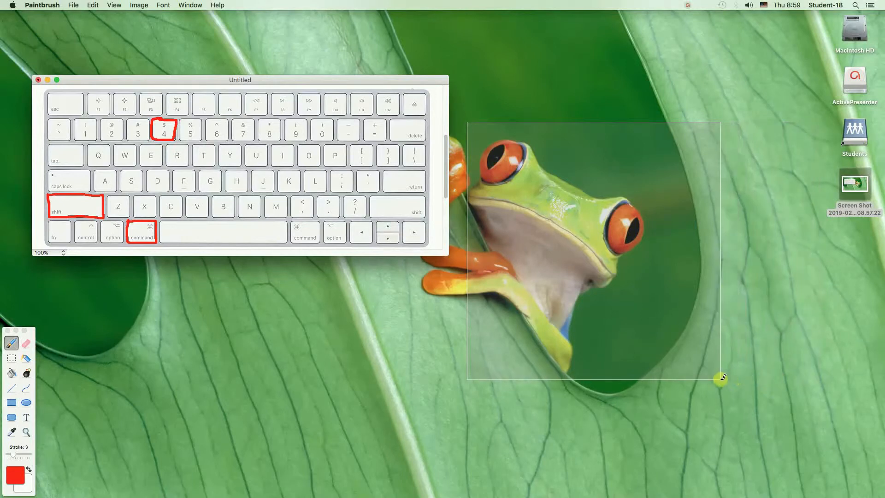
pyautogui.moveTo(722, 379); pyautogui.dragTo(677, 372)
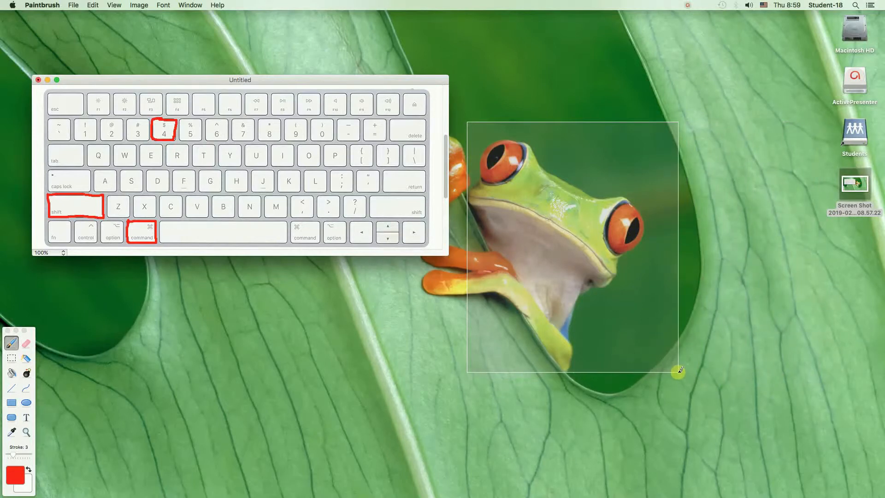
pyautogui.moveTo(679, 372); pyautogui.dragTo(789, 401)
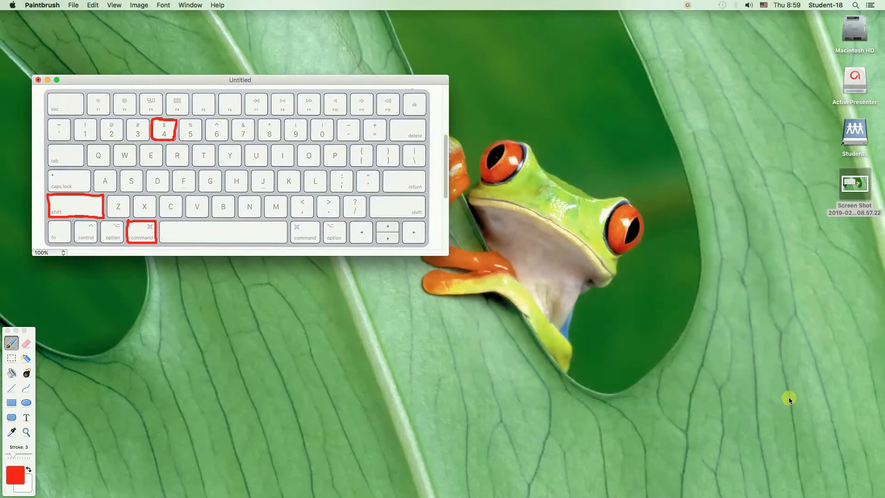
pyautogui.moveTo(720, 294)
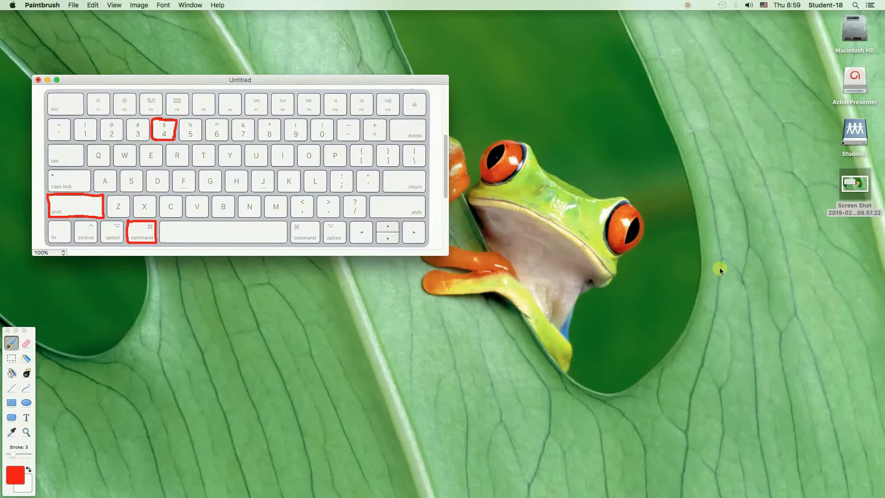
pyautogui.moveTo(863, 243)
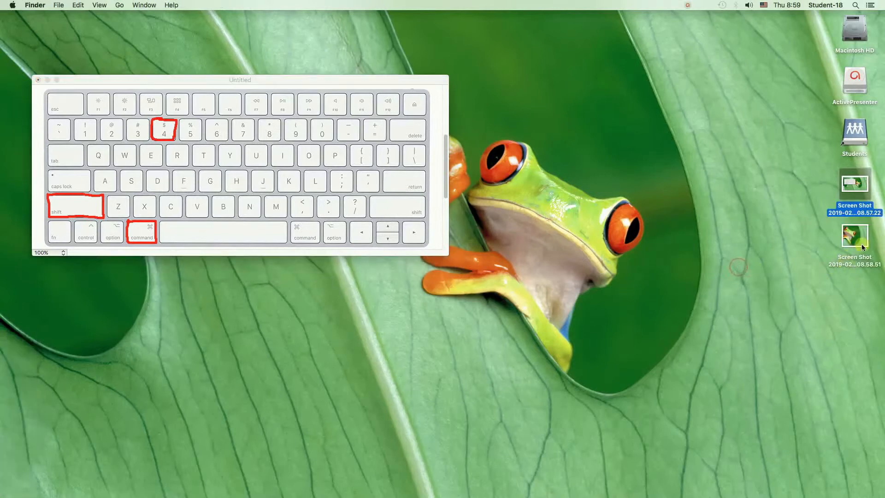
# - Open the 08.58.51 frog screenshot from the desktop in Preview
pyautogui.click(854, 237)
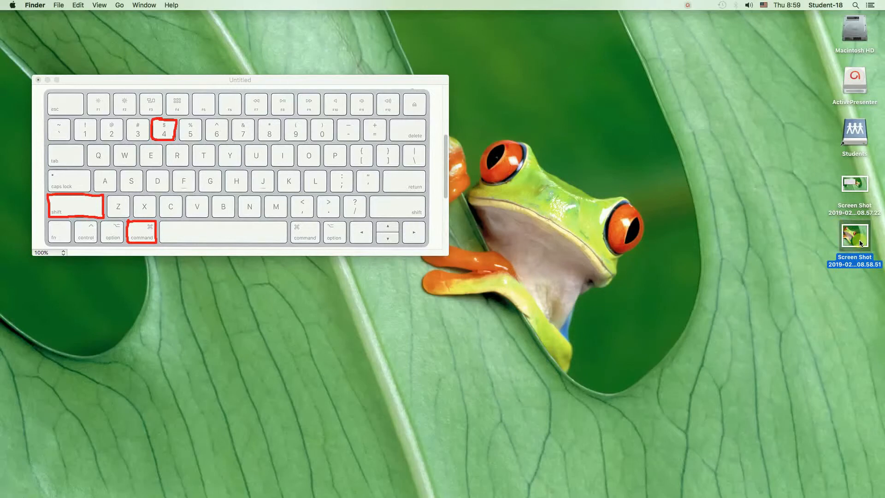
pyautogui.doubleClick(854, 236)
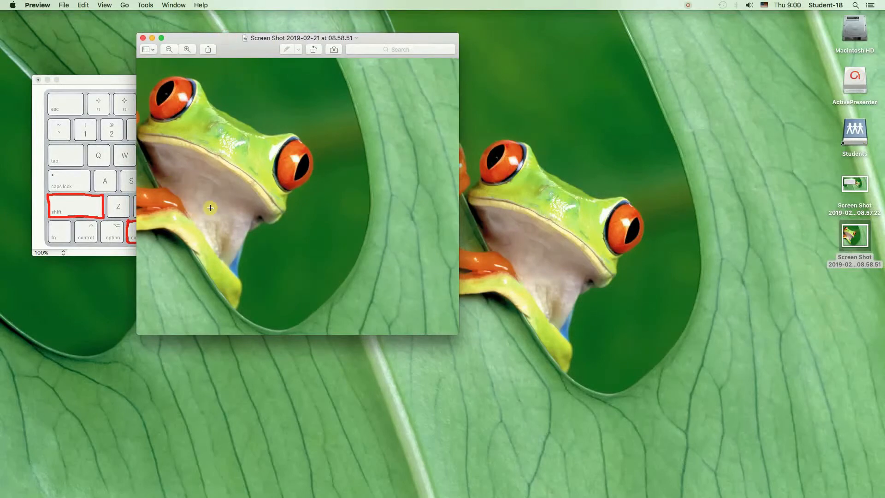
pyautogui.moveTo(502, 253)
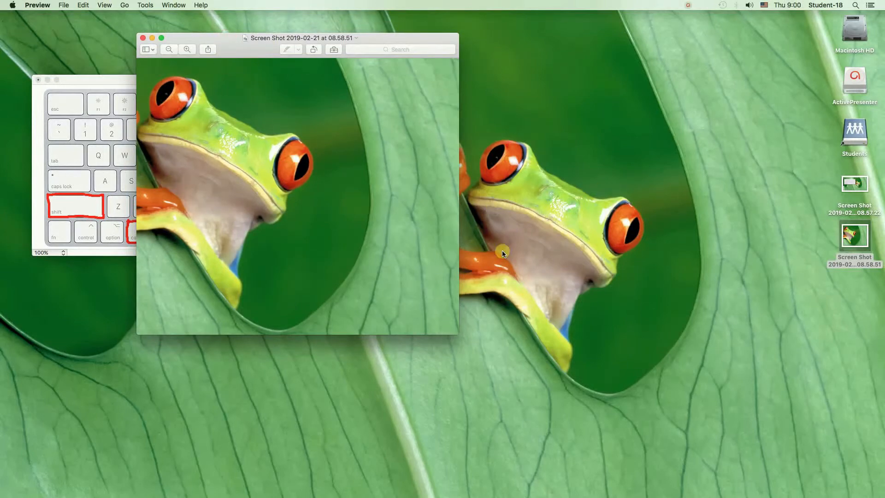